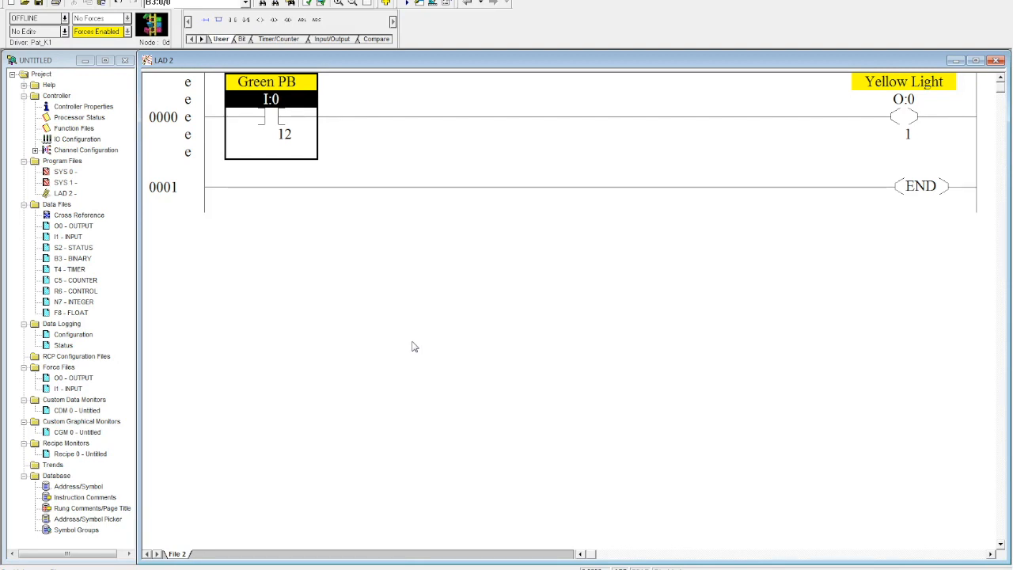
mouse_move(340, 223)
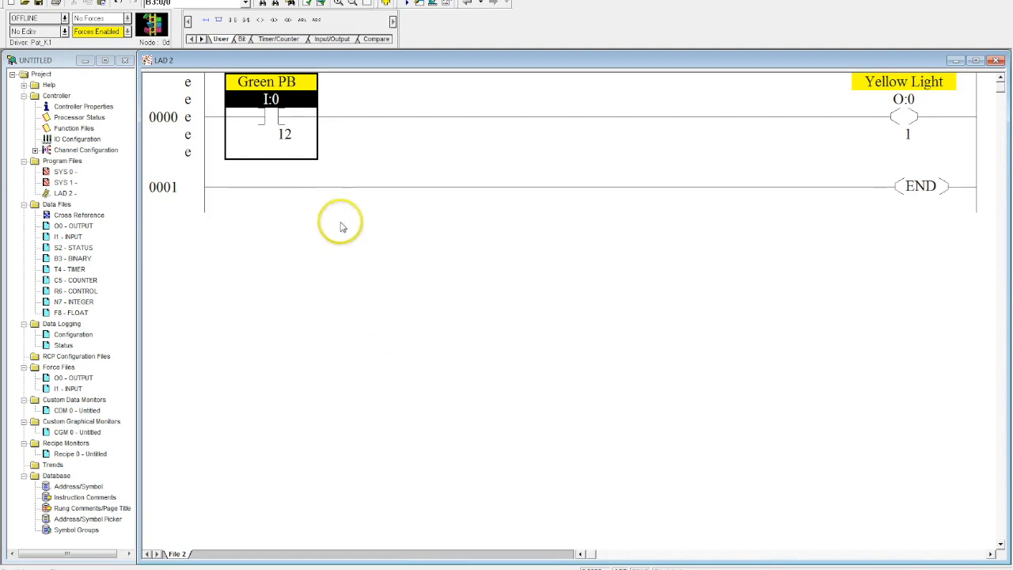
mouse_move(268, 120)
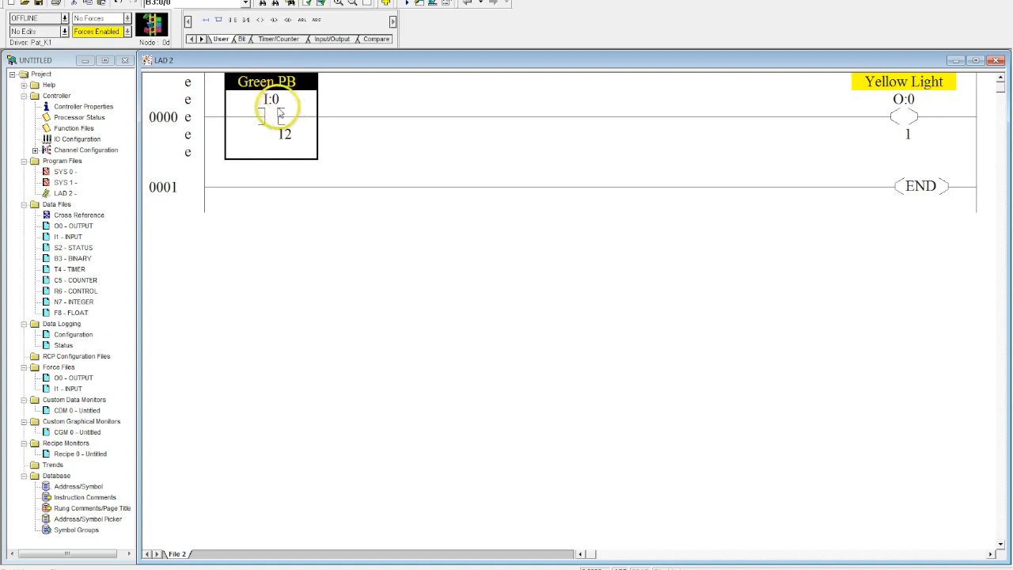
Change the I:0/12 input contact's description from Green PB to Green PB1.
right_click(272, 108)
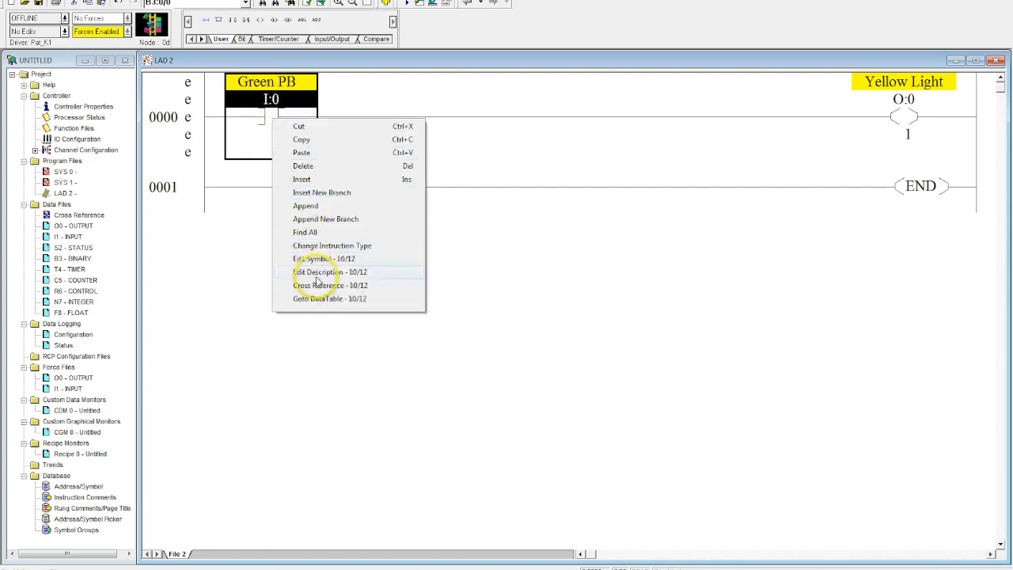
left_click(319, 273)
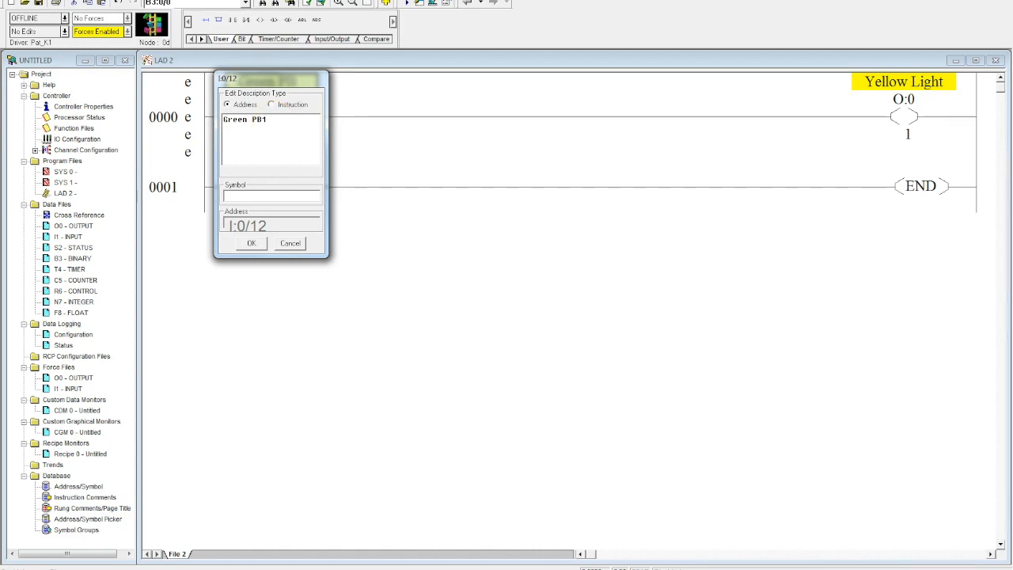
left_click(250, 244)
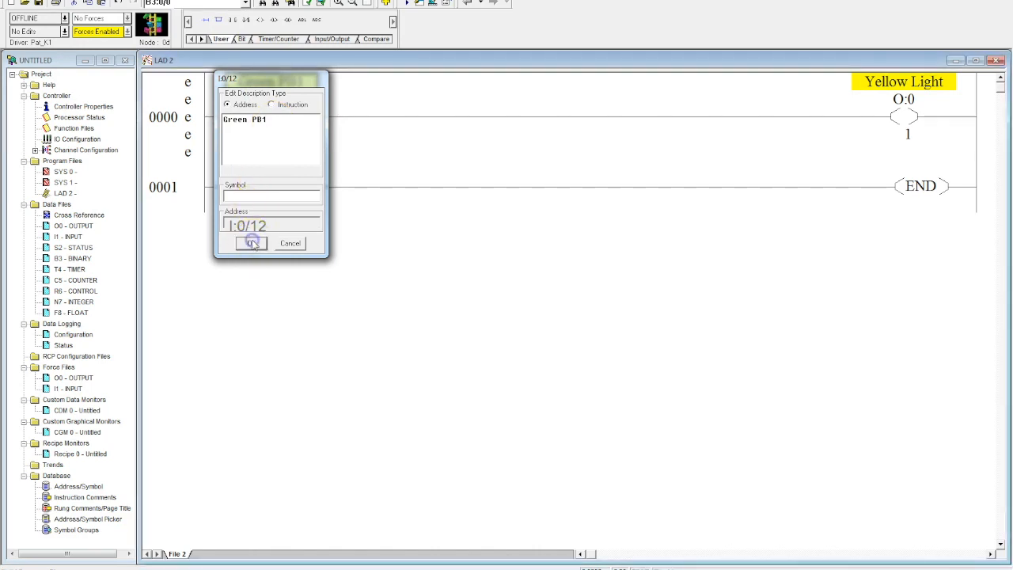
left_click(250, 244)
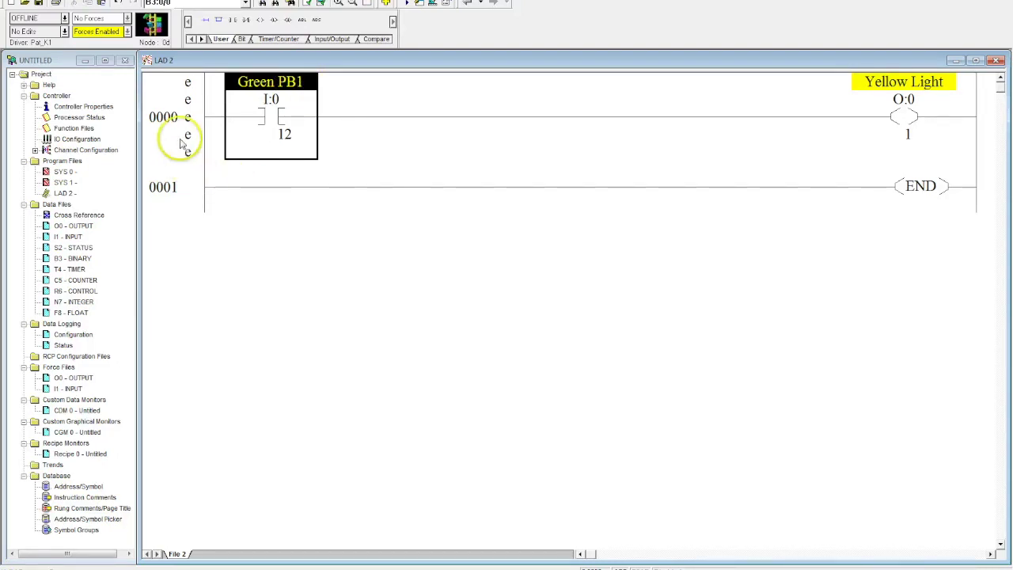
mouse_move(180, 133)
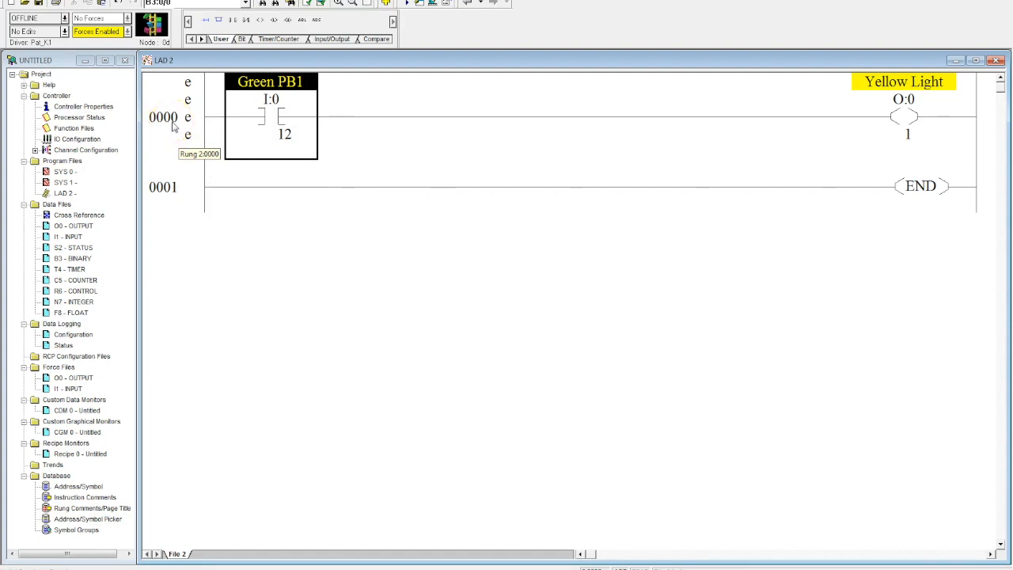
Enter rung 0000's comment: "Green pushbutton will activated the Yellow Light when true.".
right_click(172, 127)
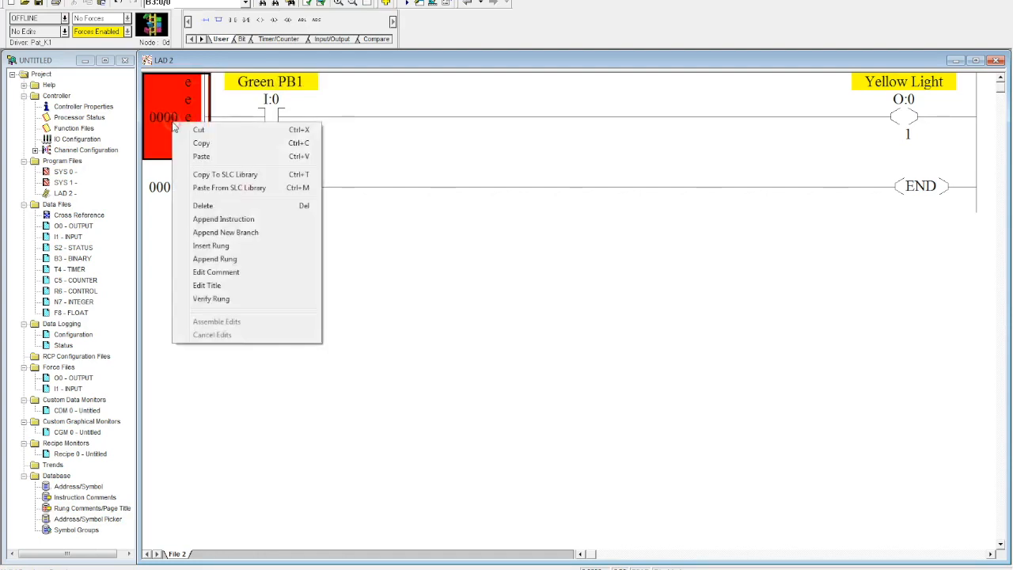
mouse_move(224, 286)
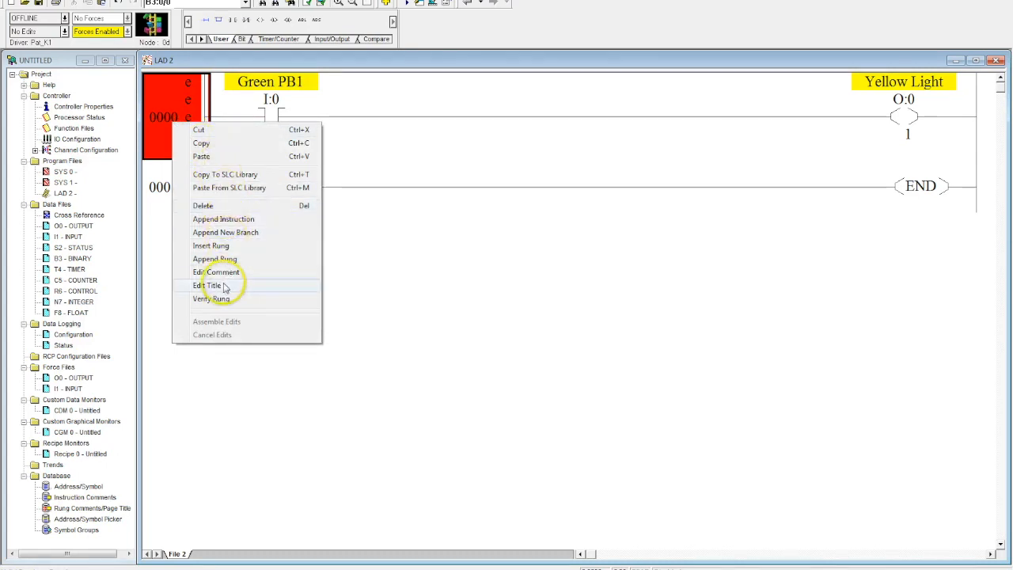
left_click(207, 285)
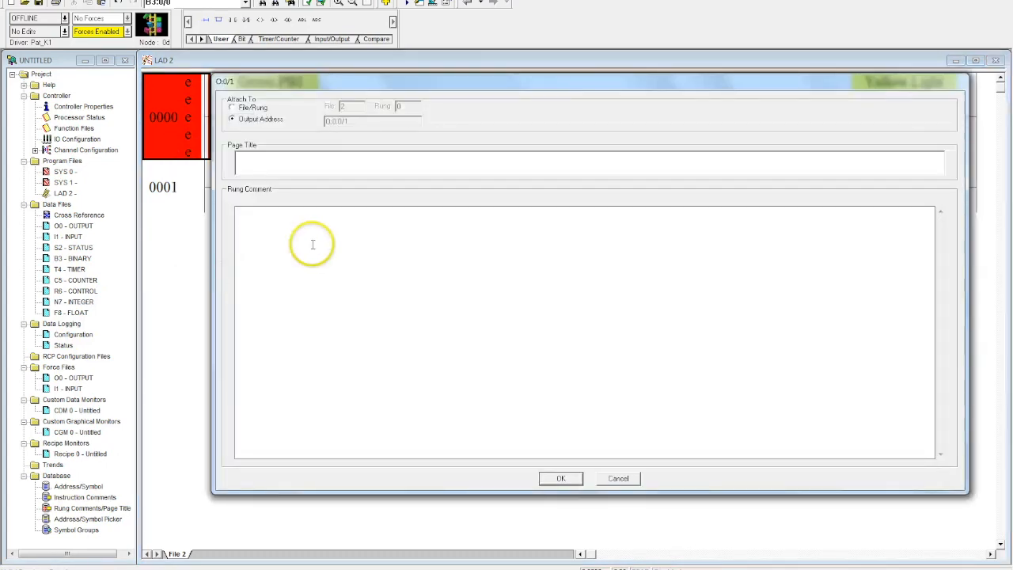
left_click(313, 244)
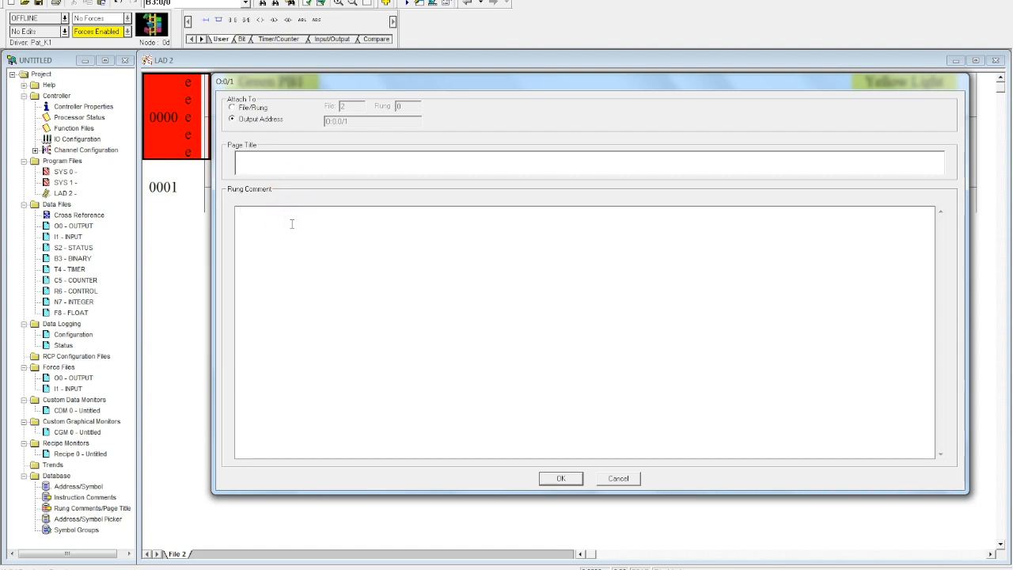
type("Green pushbutton will activated the Yellow Light when true.")
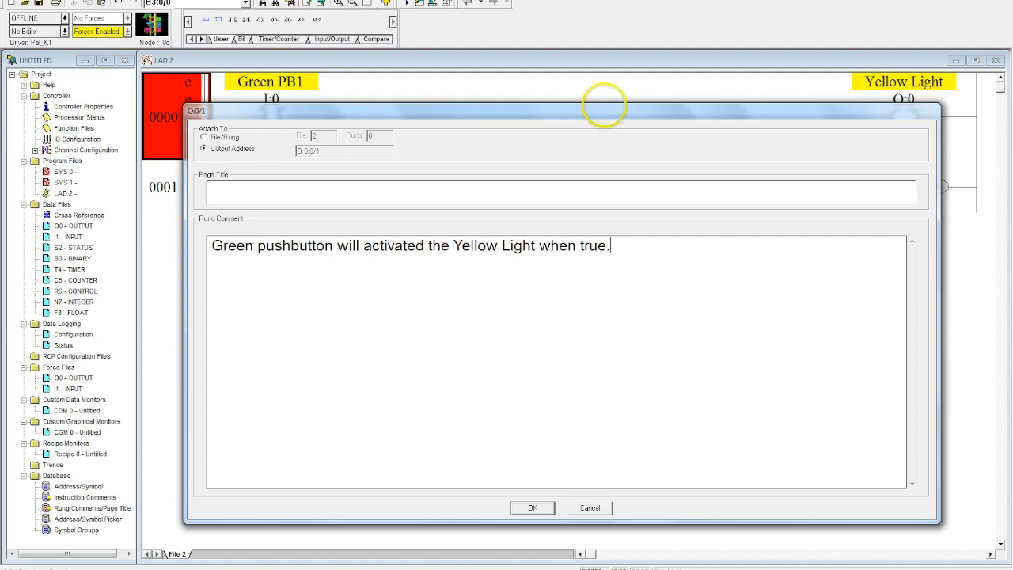
mouse_move(532, 506)
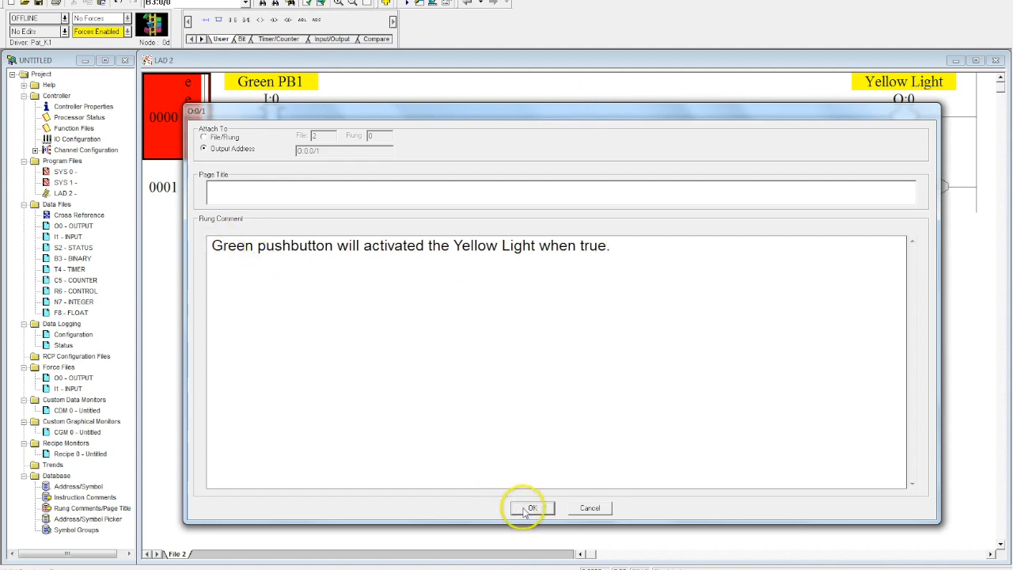
Save the comment onto rung 0000 and bring up the Green PB1 input's options.
left_click(532, 506)
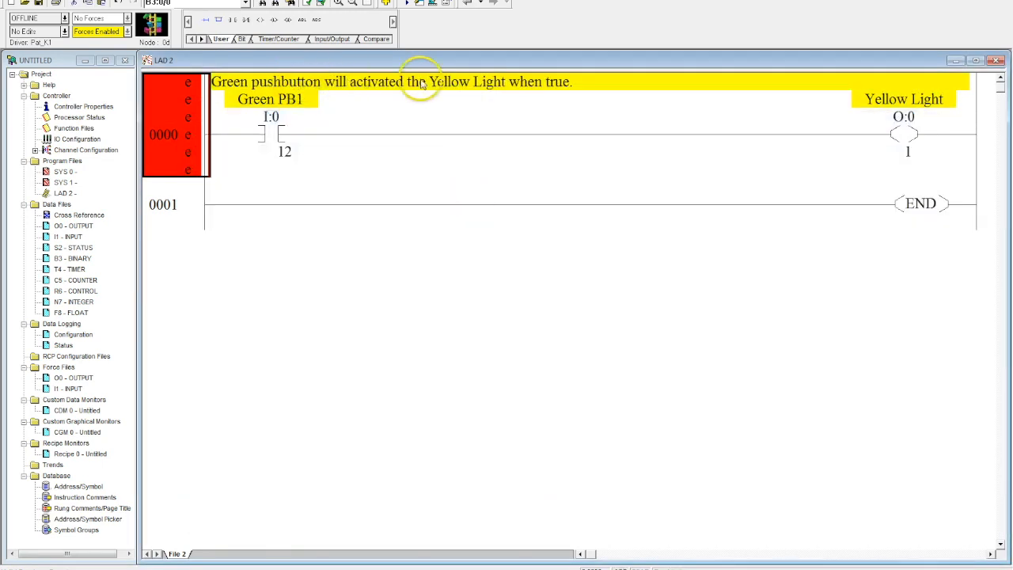
mouse_move(481, 93)
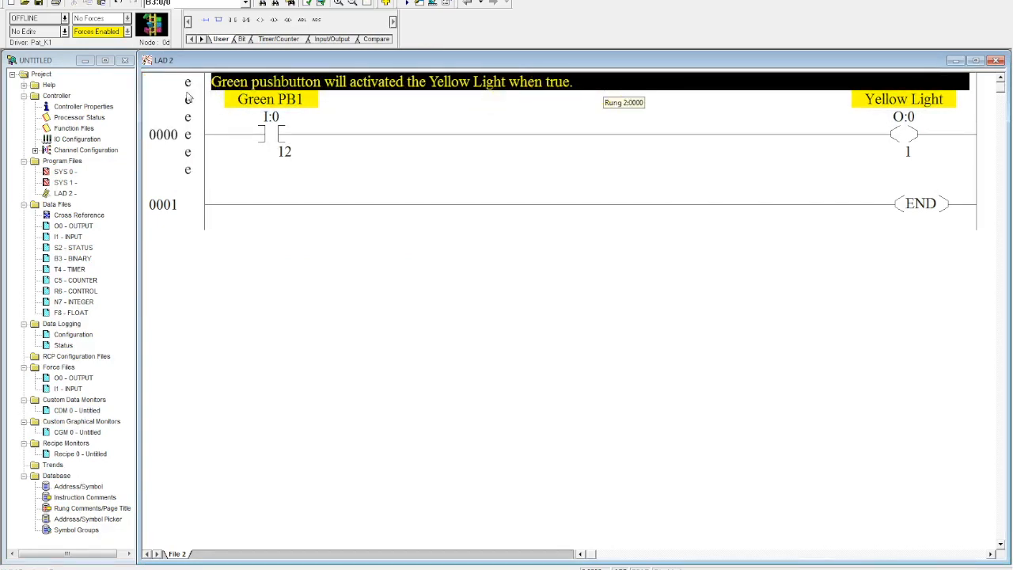
right_click(271, 135)
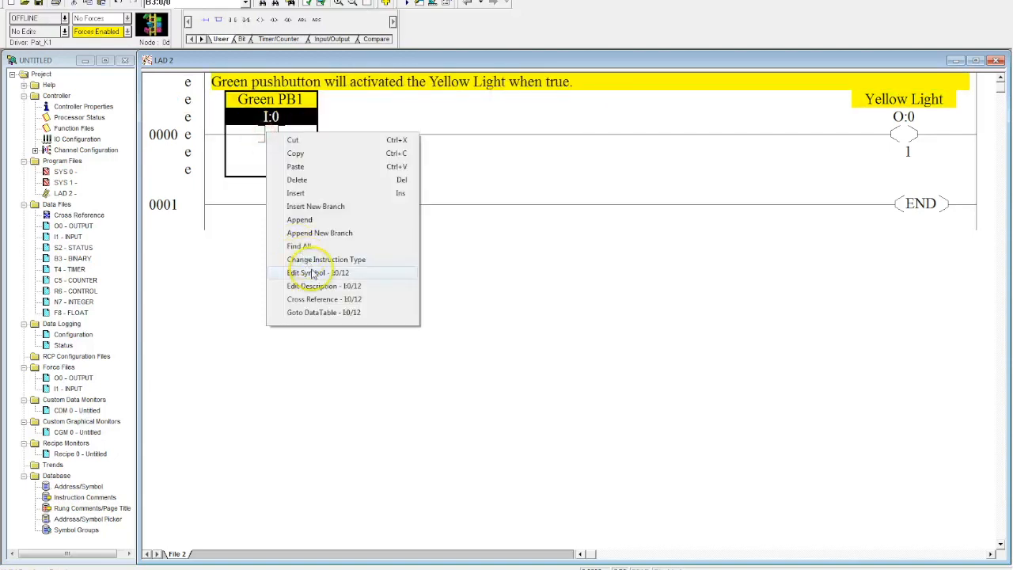
mouse_move(325, 285)
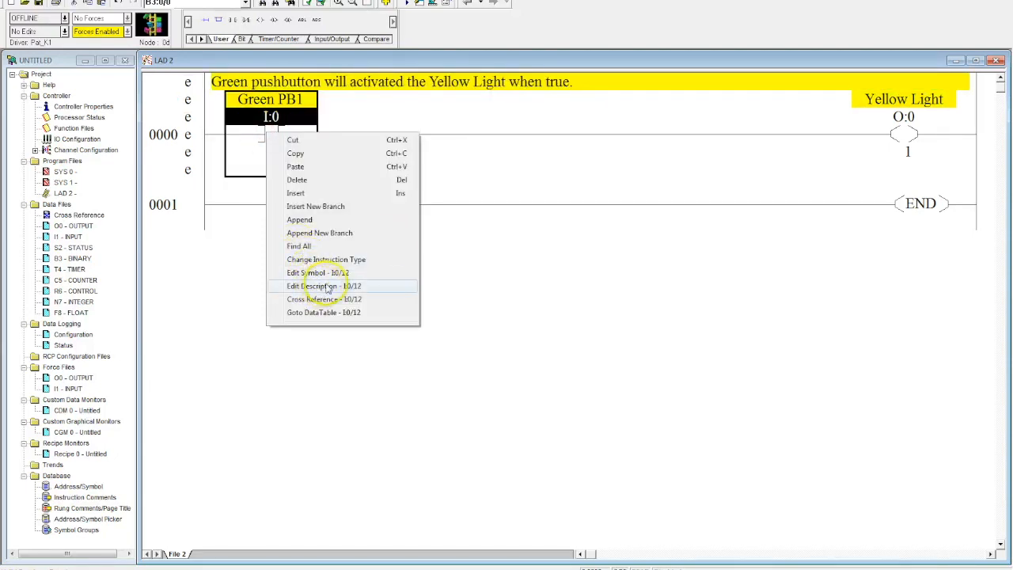
left_click(315, 285)
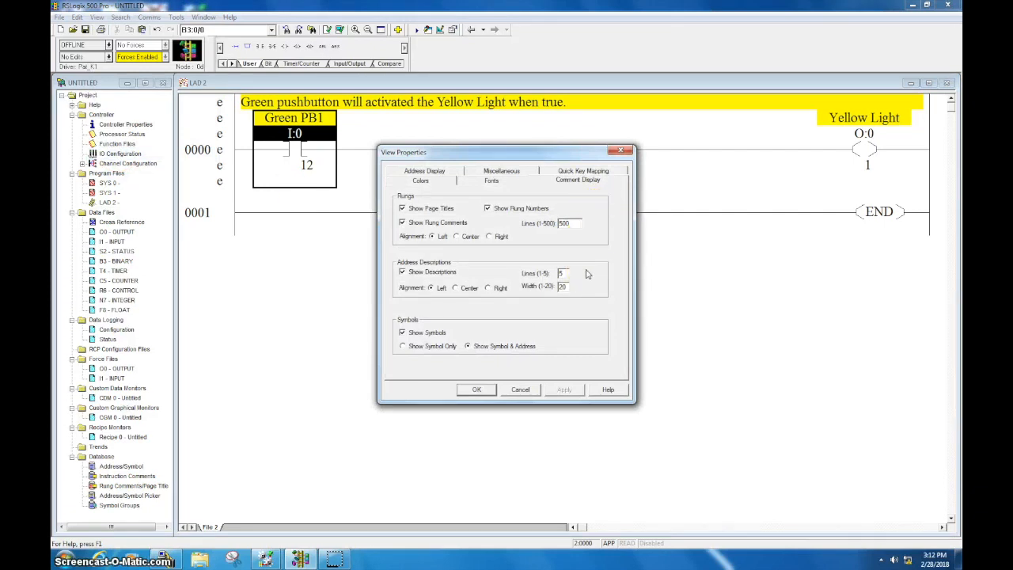
mouse_move(522, 256)
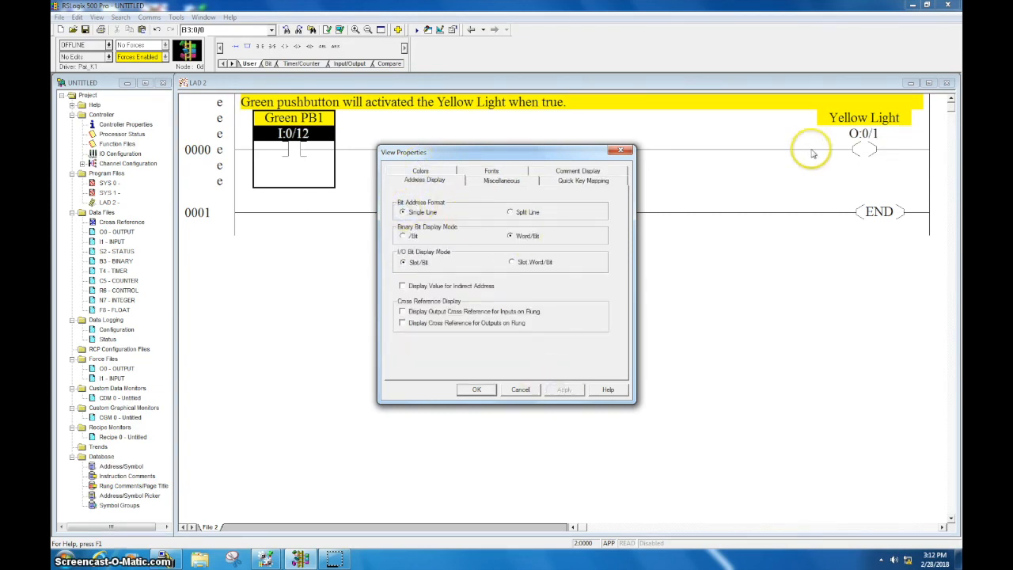
mouse_move(731, 218)
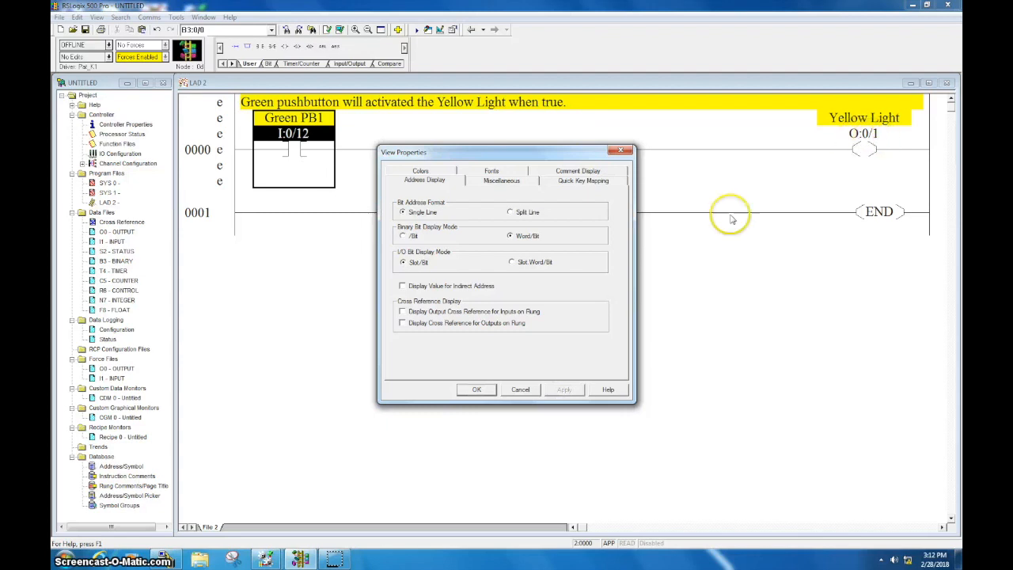
Set the bit address format to Split Line so I:0 shows above 12.
left_click(510, 212)
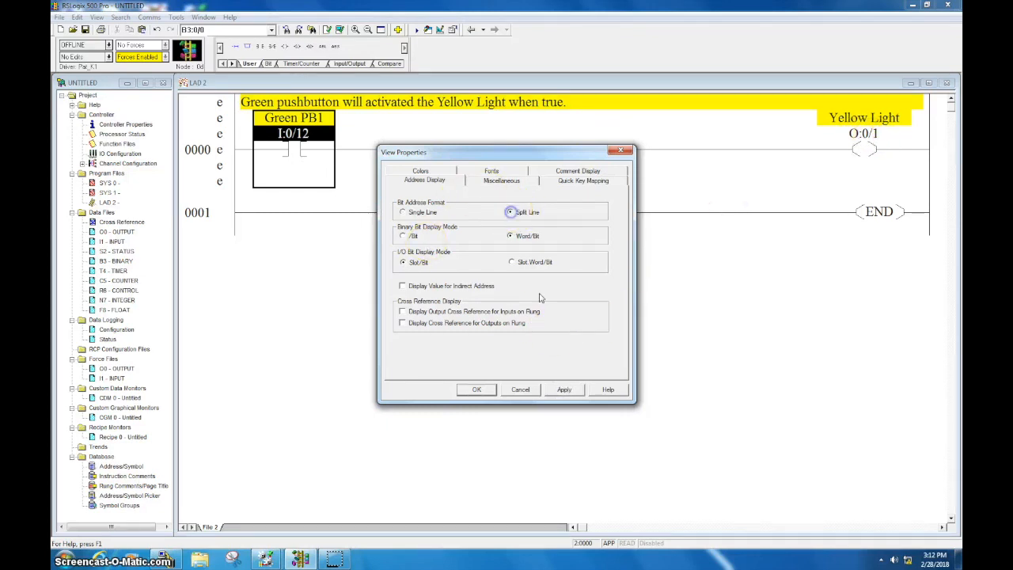
left_click(476, 389)
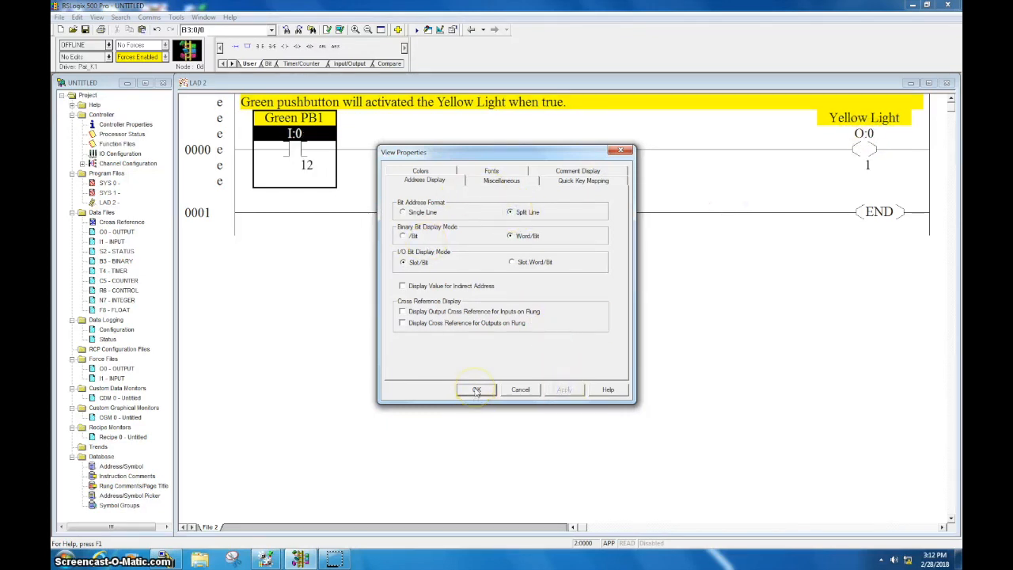
mouse_move(437, 173)
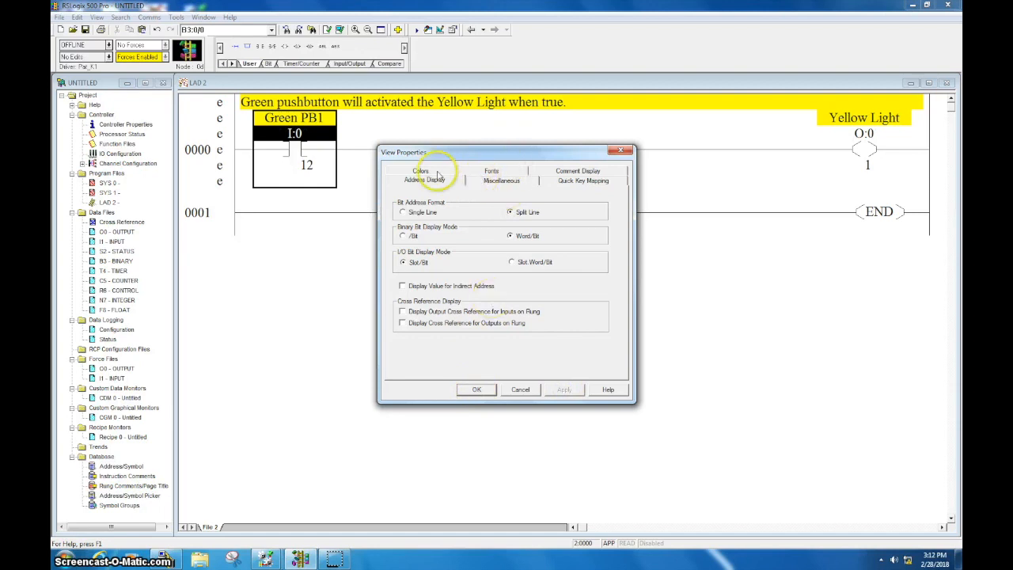
In the Colors settings select Descriptions as the element to recolour light blue.
left_click(420, 170)
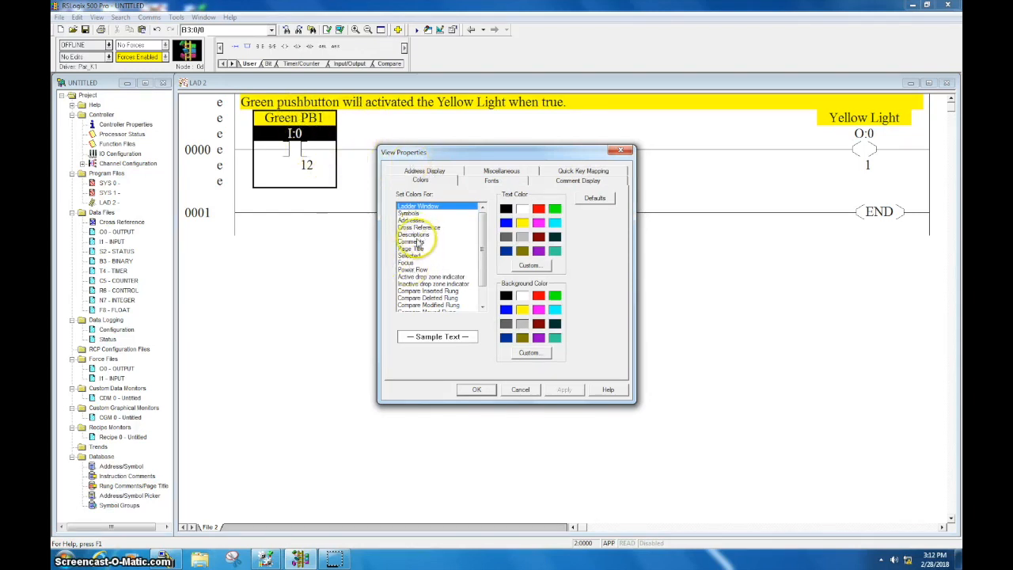
left_click(414, 234)
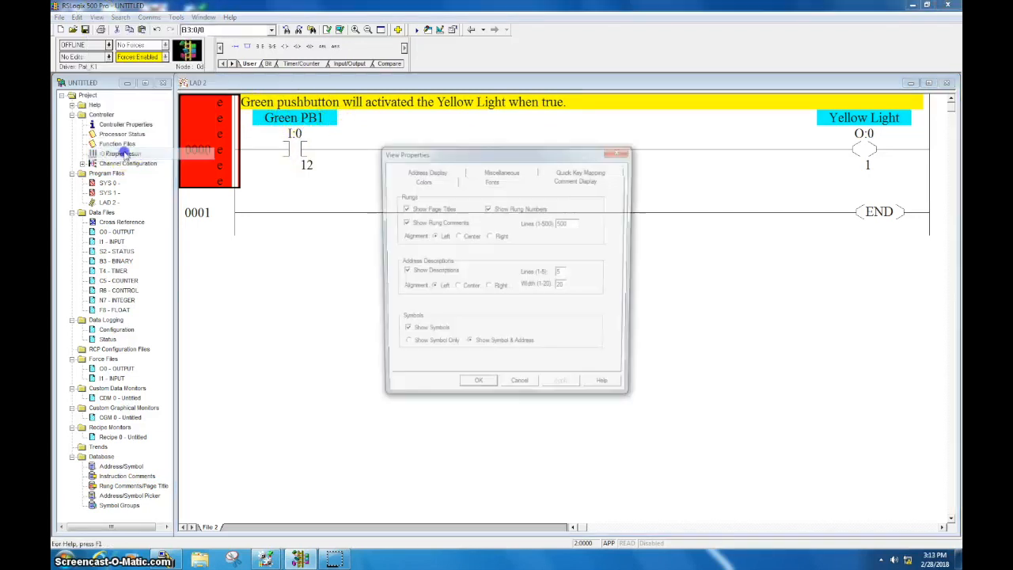
left_click(489, 180)
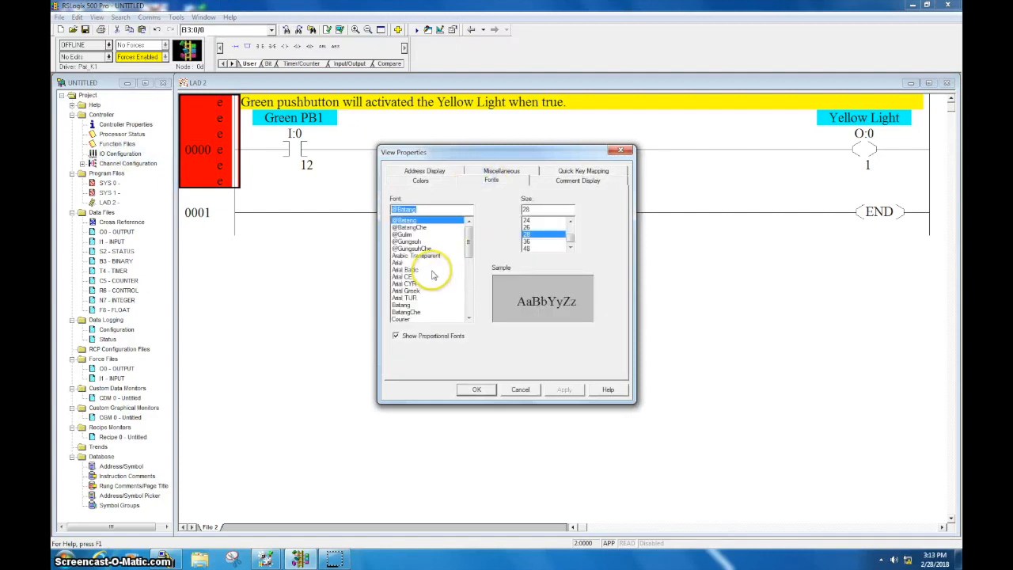
left_click(421, 181)
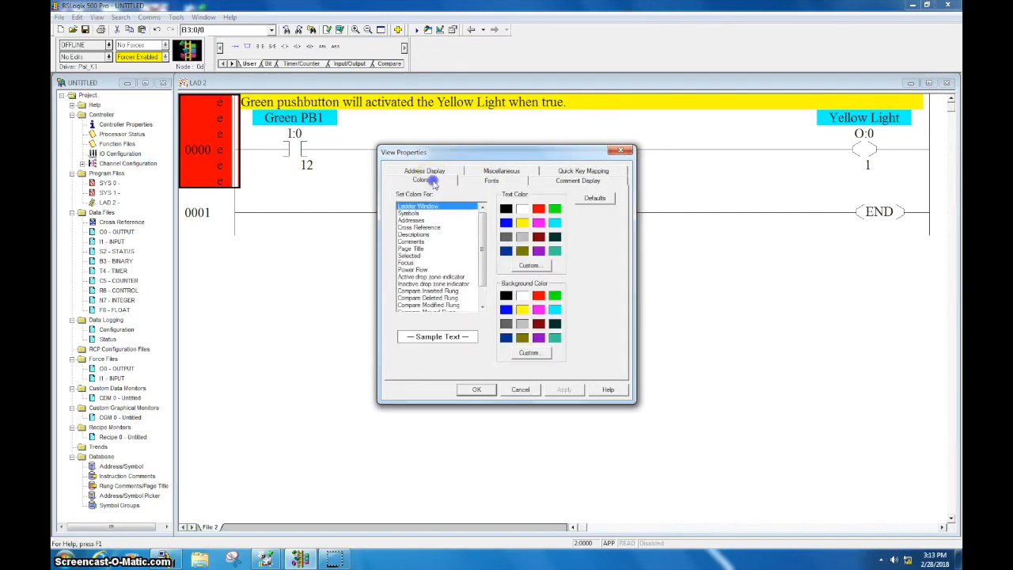